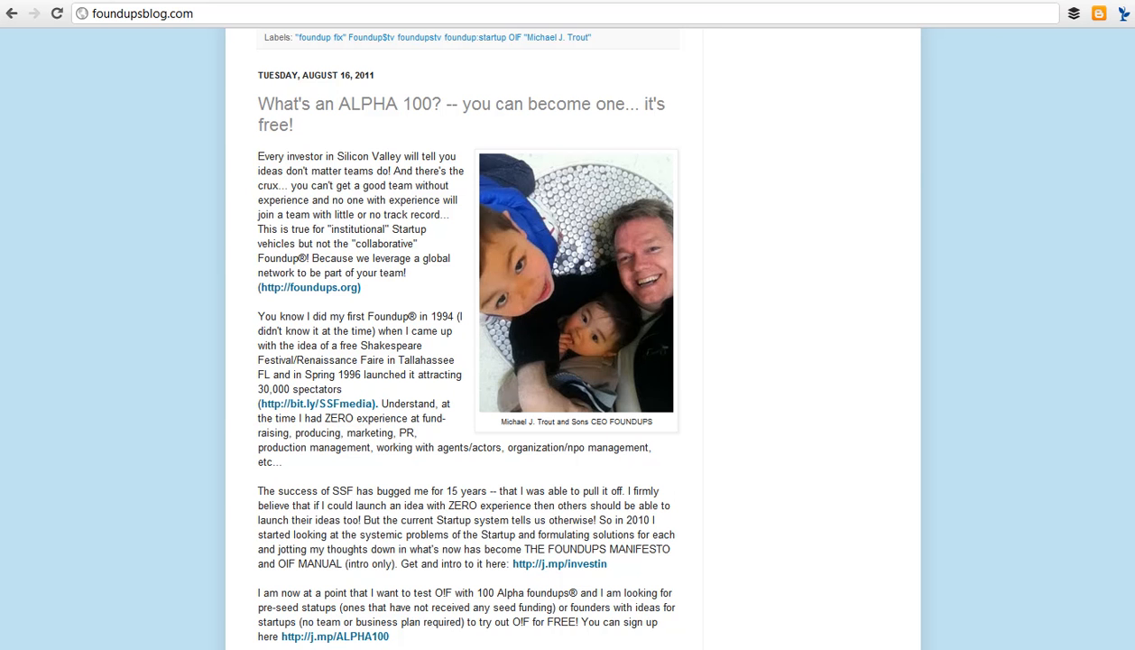
pyautogui.moveTo(161, 299)
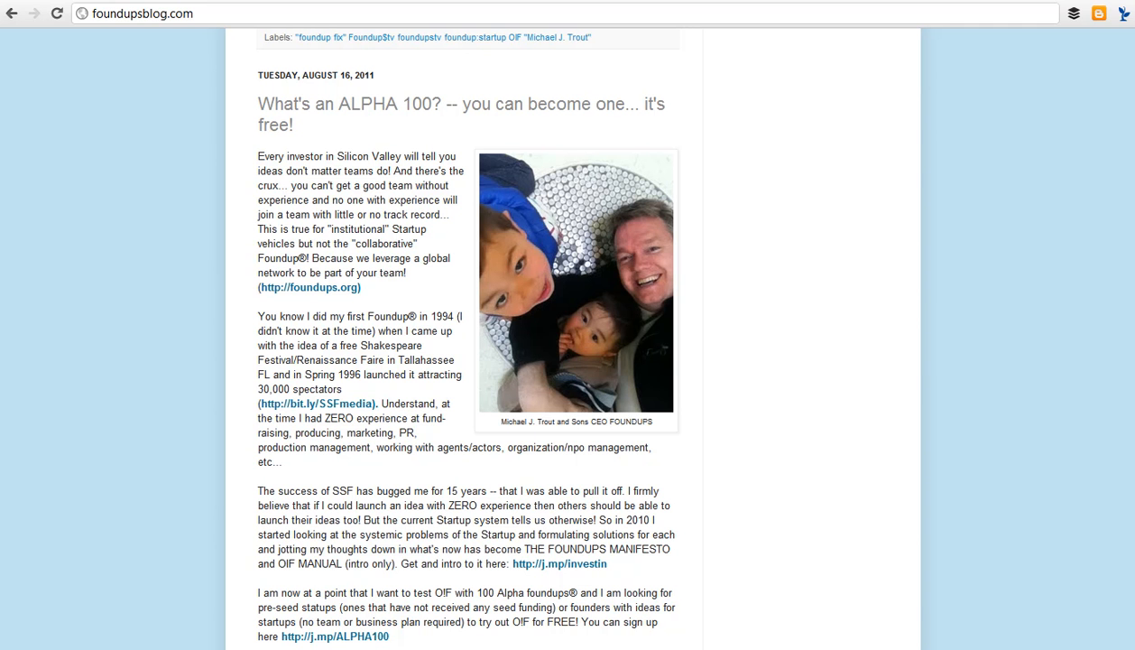
# - Open the j.mp/ALPHA100 sign-up form and scroll through its description and questions
pyautogui.click(334, 636)
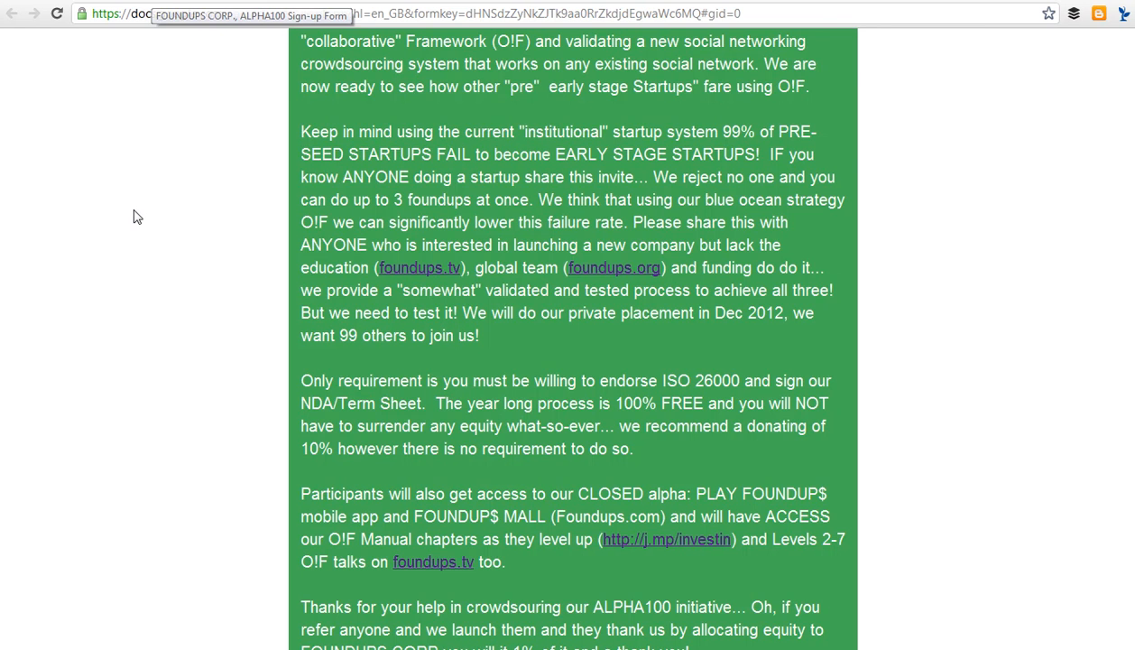
pyautogui.scroll(3)
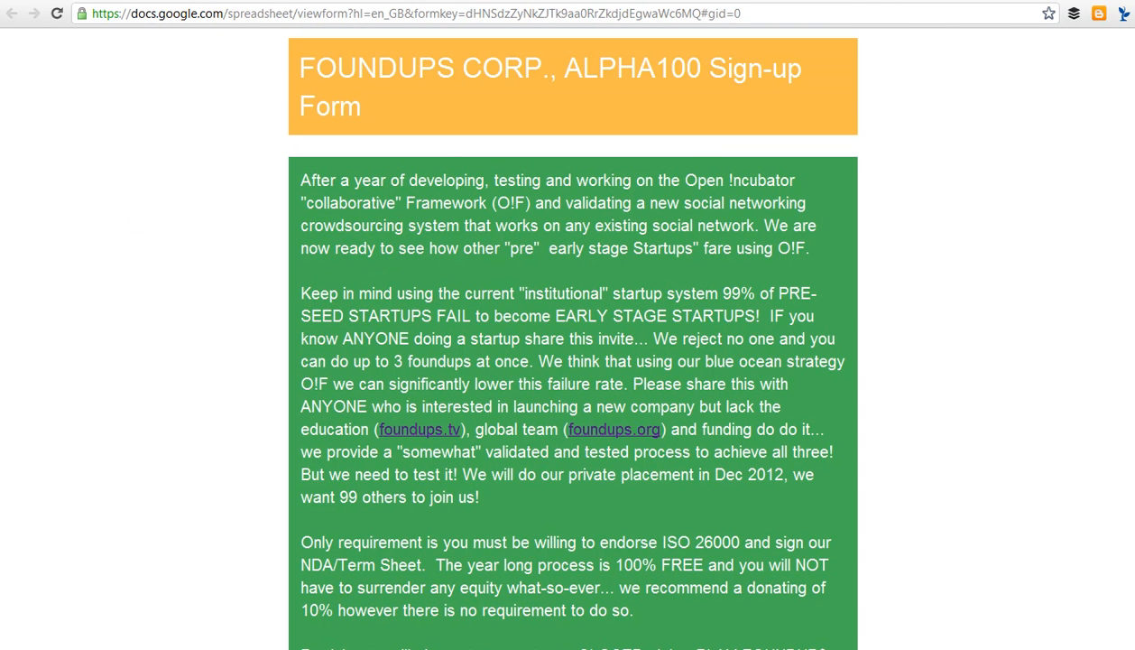
pyautogui.scroll(-3)
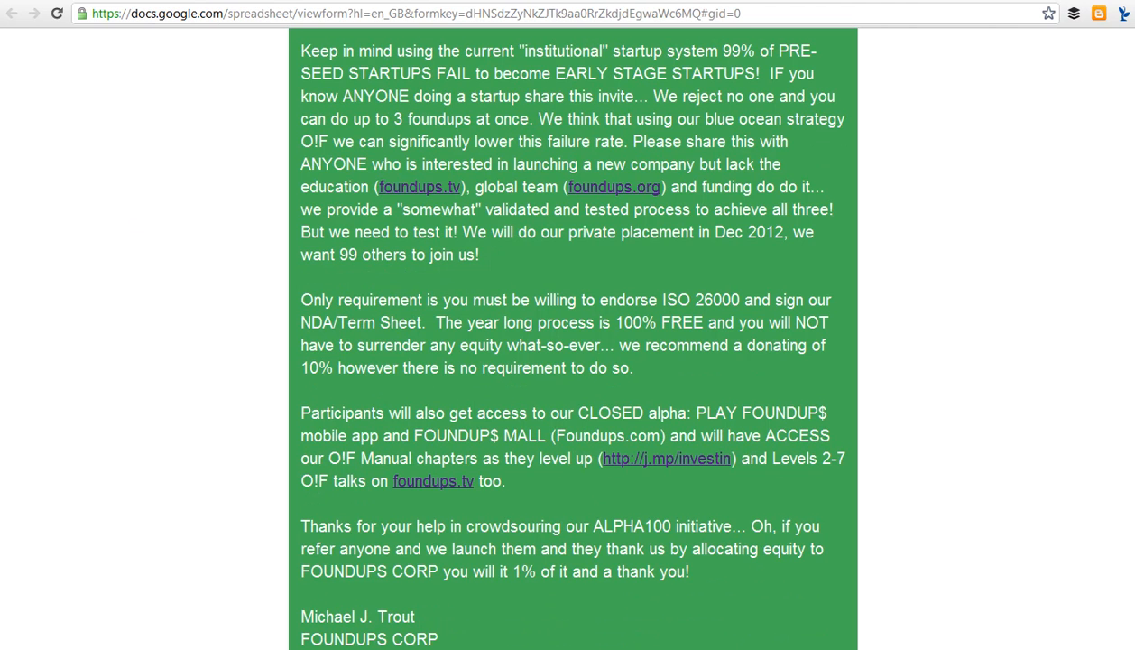
pyautogui.scroll(-3)
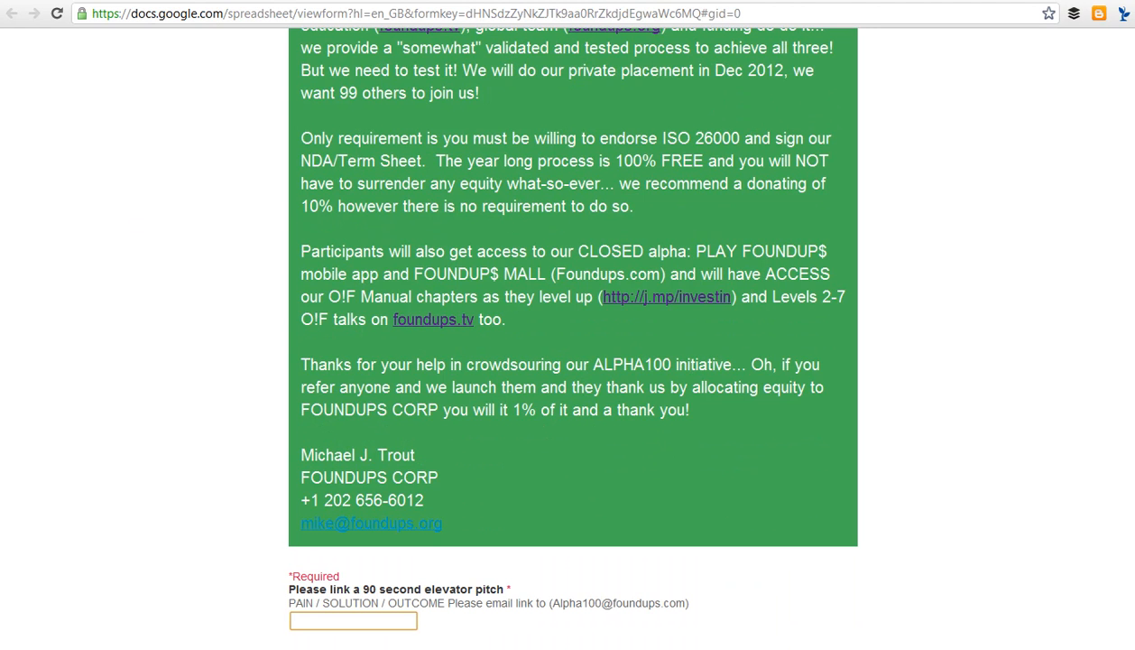
pyautogui.scroll(-3)
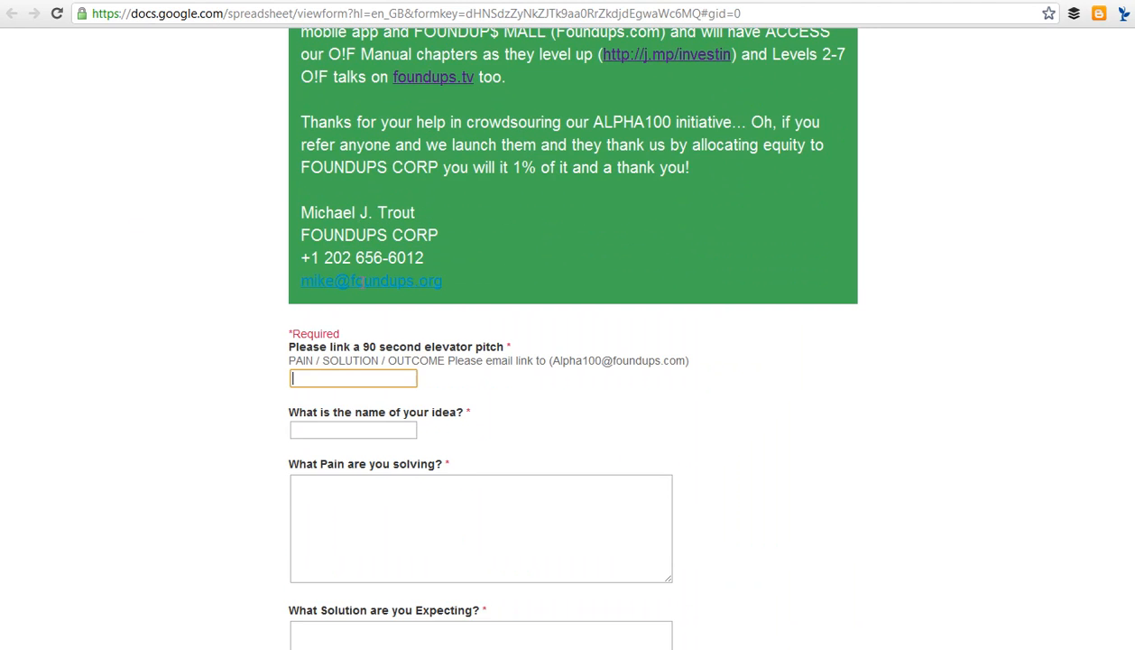
pyautogui.scroll(-3)
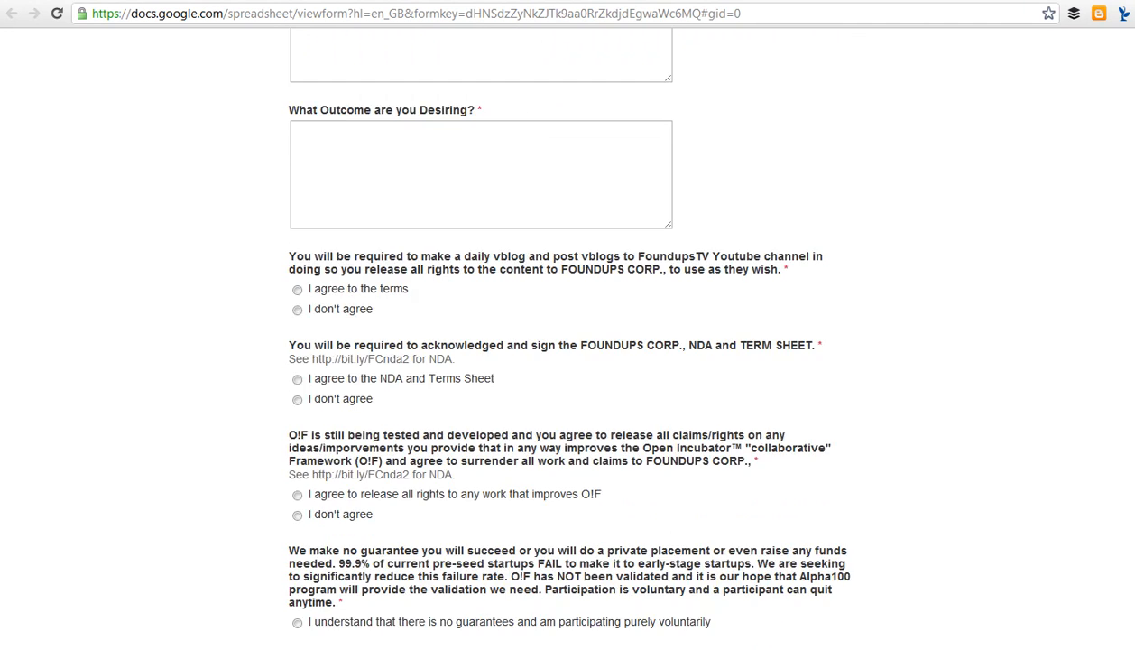
pyautogui.scroll(-3)
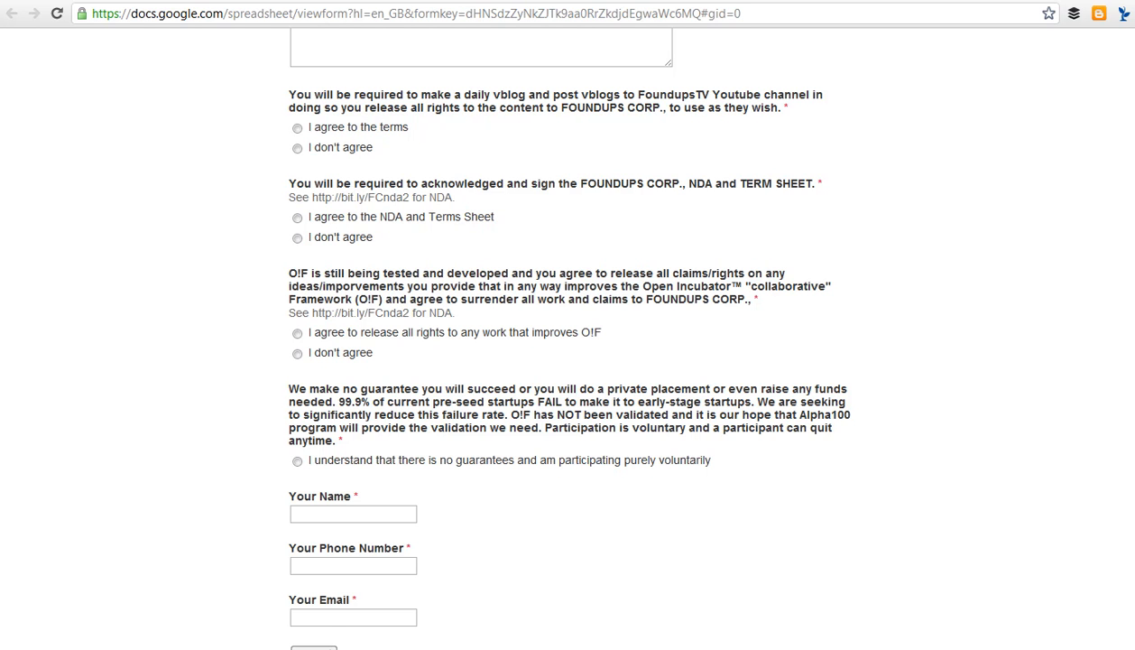
# - Scroll the ALPHA100 form past the Name, Phone and Email fields, then back to foundupsblog.com
pyautogui.scroll(-3)
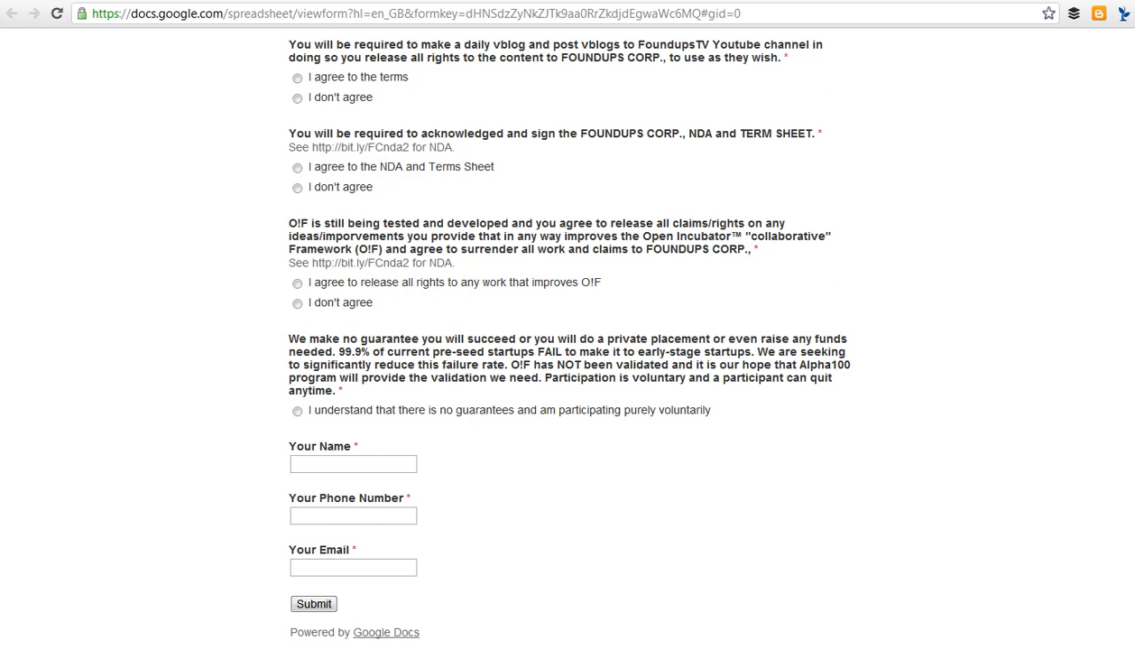
pyautogui.scroll(3)
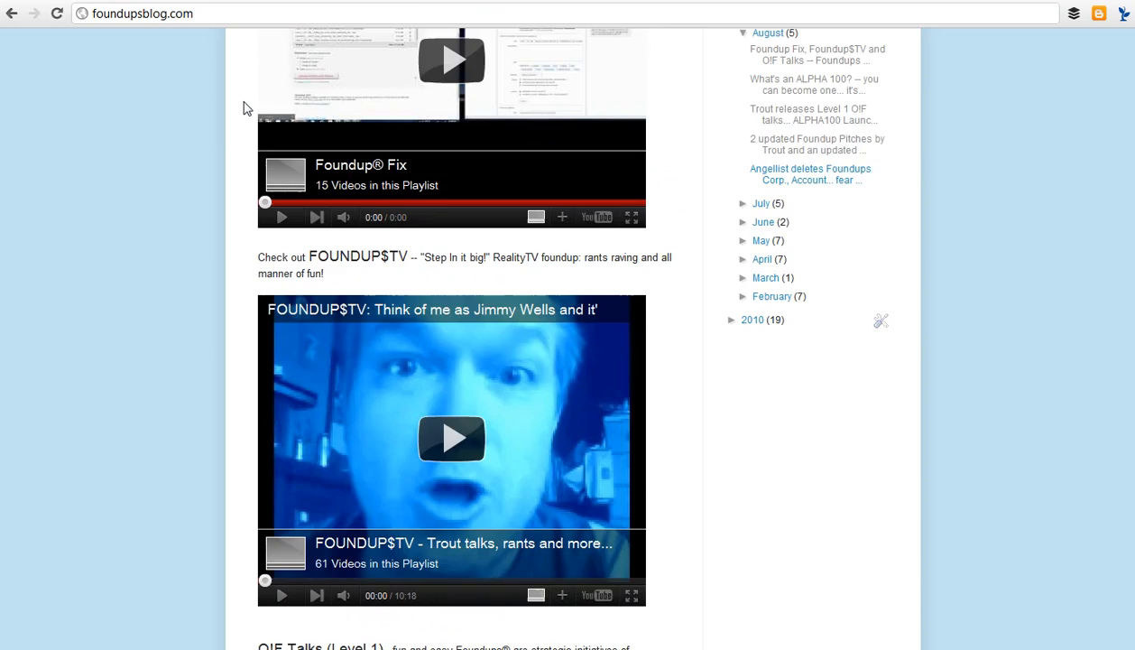
# - Scroll the blog to the embedded FOUNDUP$TV playlist and open it on YouTube
pyautogui.scroll(3)
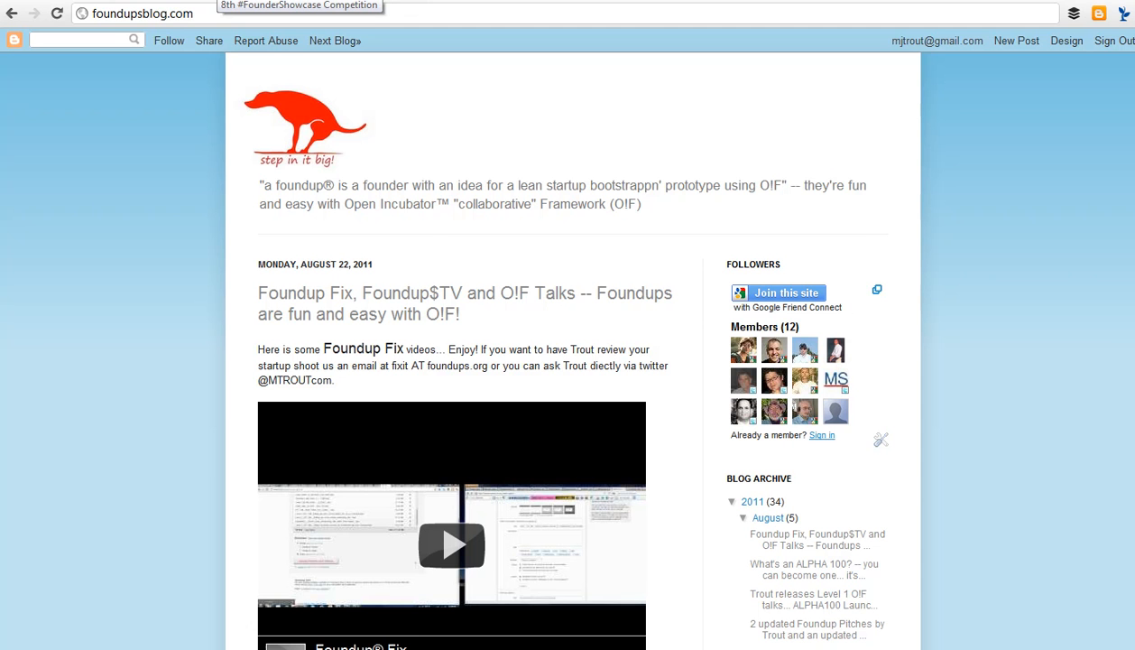
pyautogui.scroll(-3)
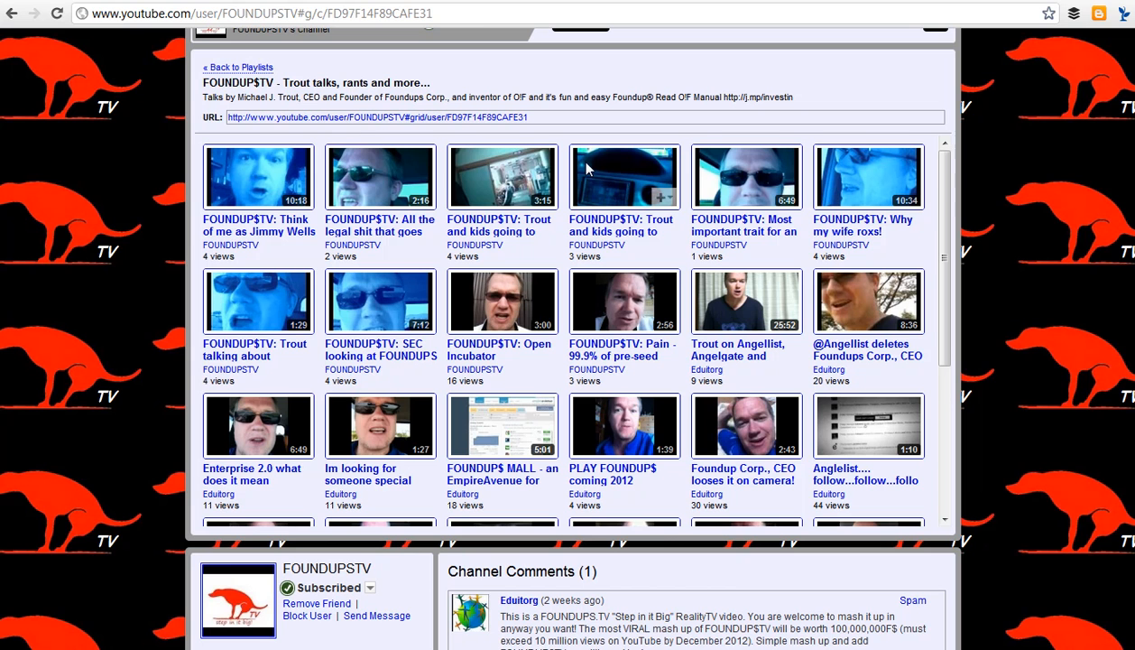
# - Return to the FOUNDUPSTV channel's list of four playlists via « Back to Playlists »
pyautogui.scroll(-3)
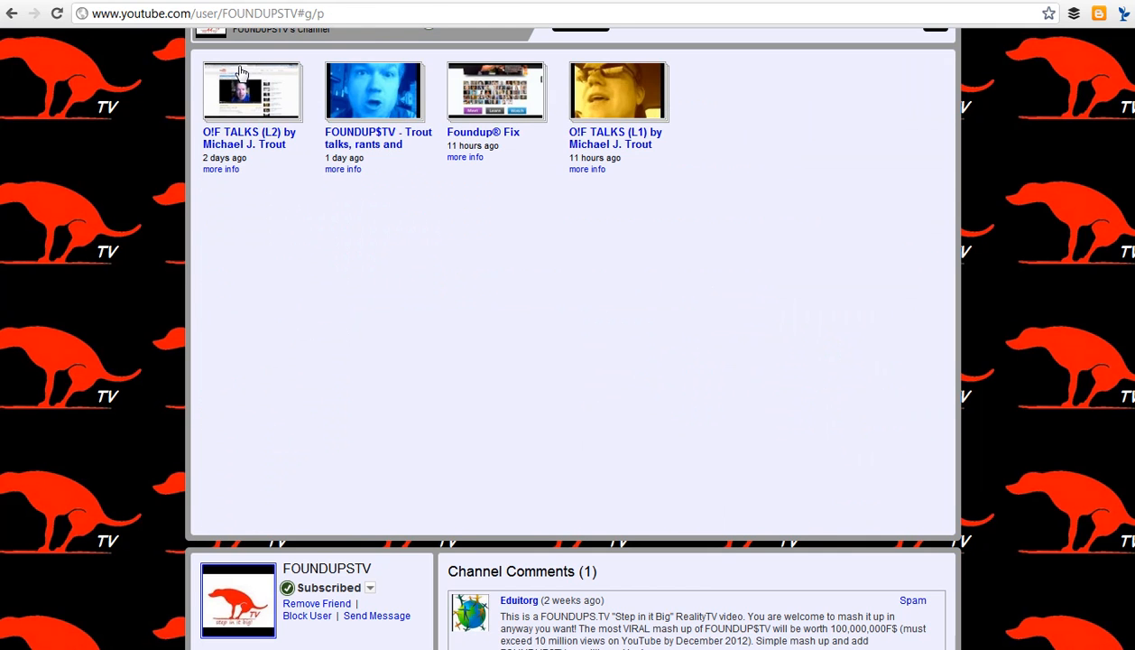
# - Open the O!F TALKS (L1) playlist and scroll through its video grid
pyautogui.click(617, 90)
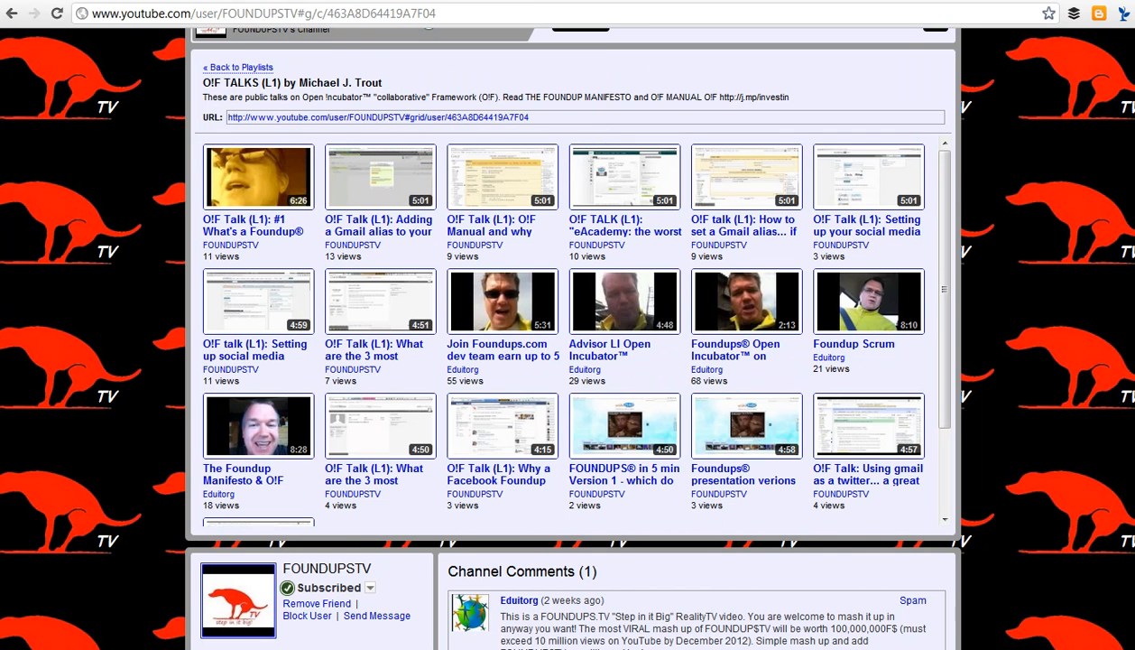
pyautogui.moveTo(530, 195)
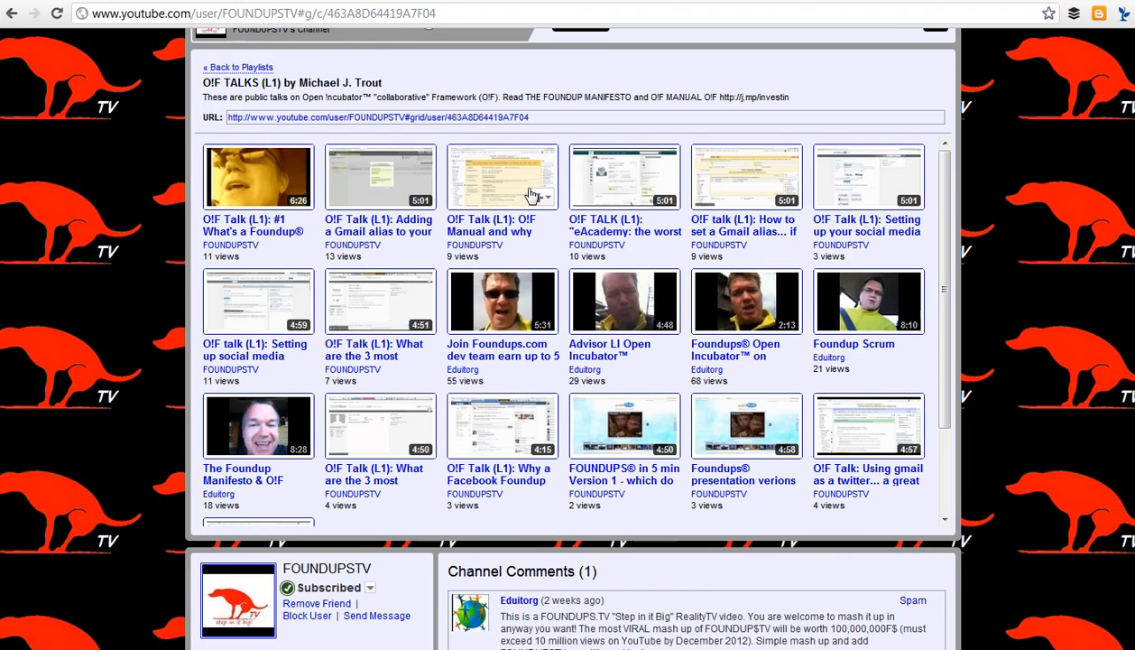
pyautogui.moveTo(531, 192)
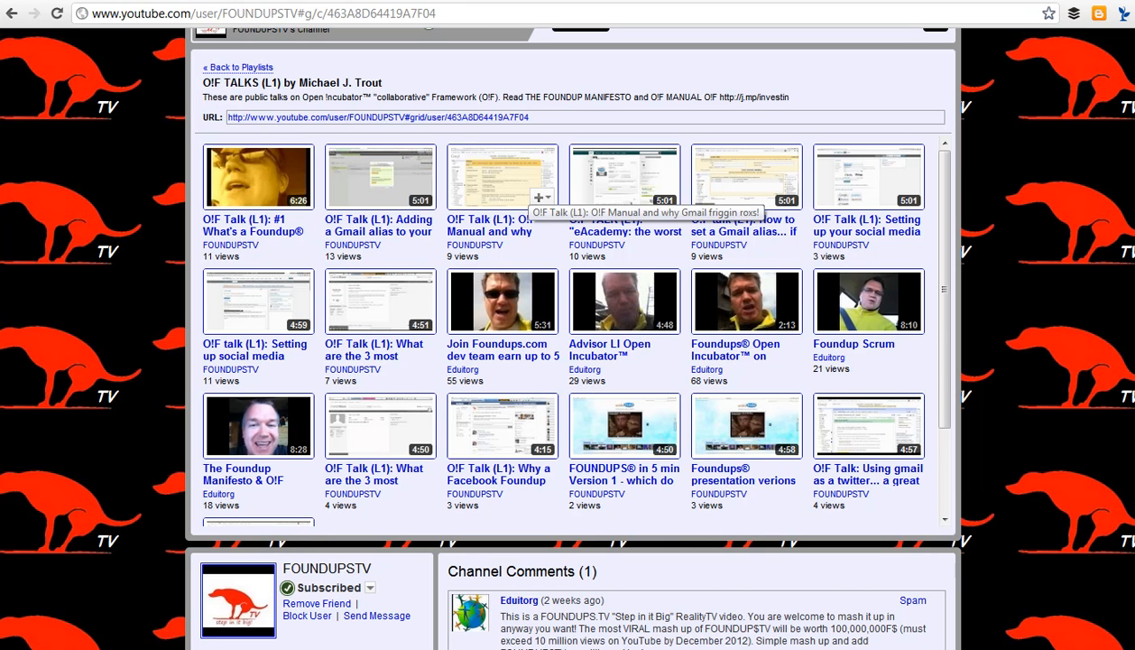
pyautogui.scroll(-3)
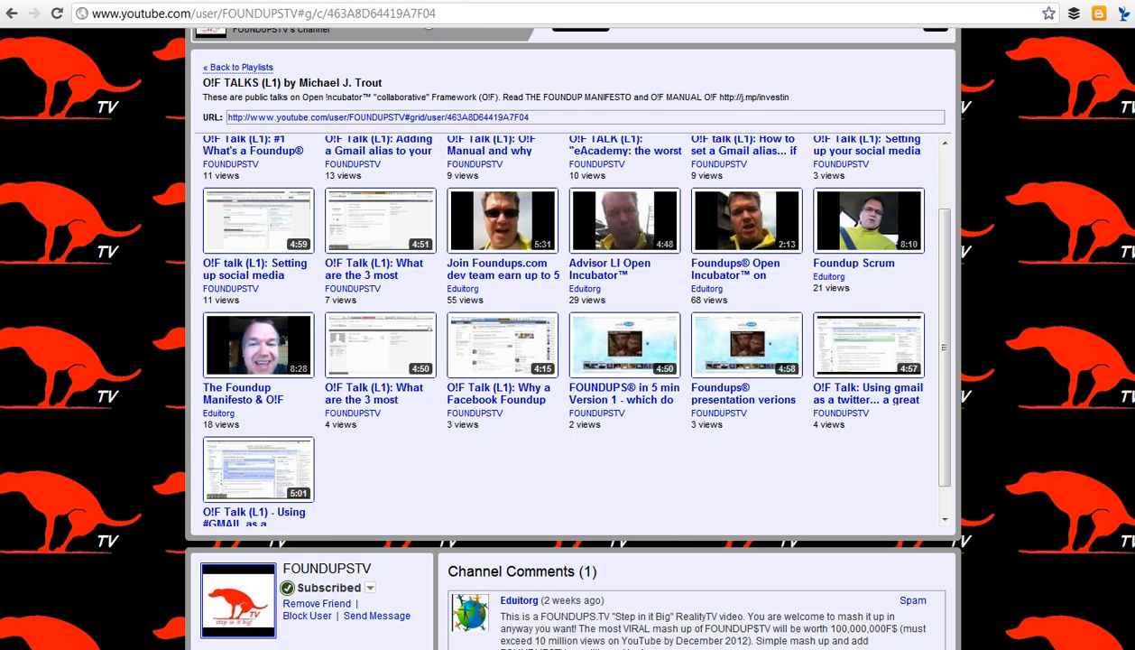
pyautogui.moveTo(267, 285)
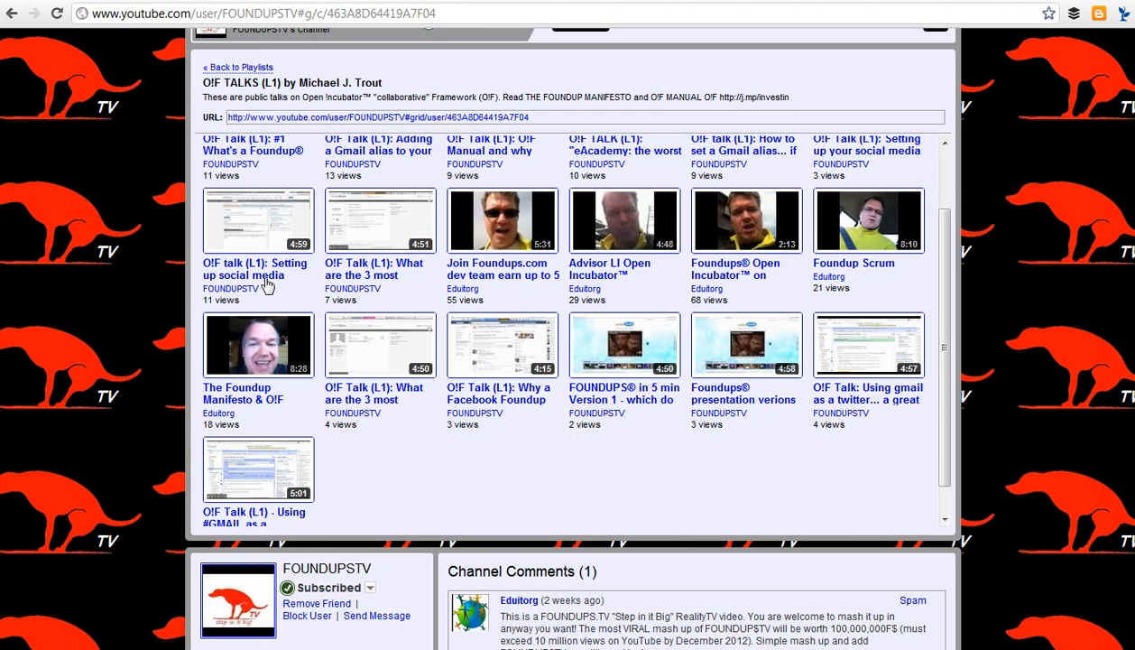